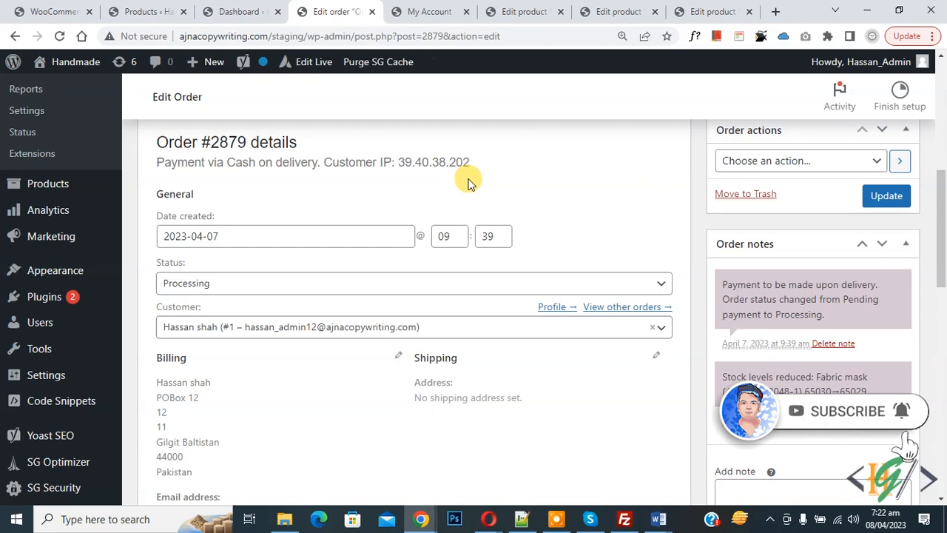
mouse_move(249, 284)
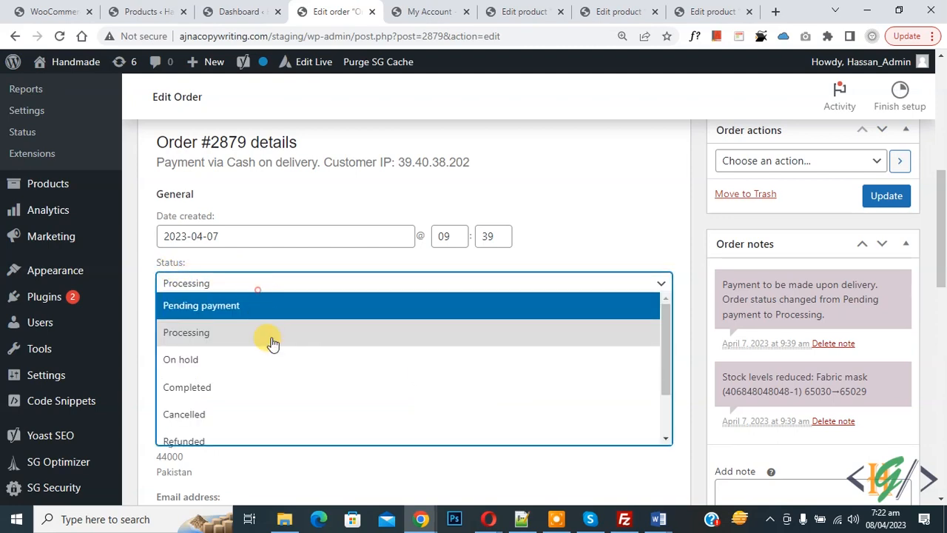
mouse_move(323, 388)
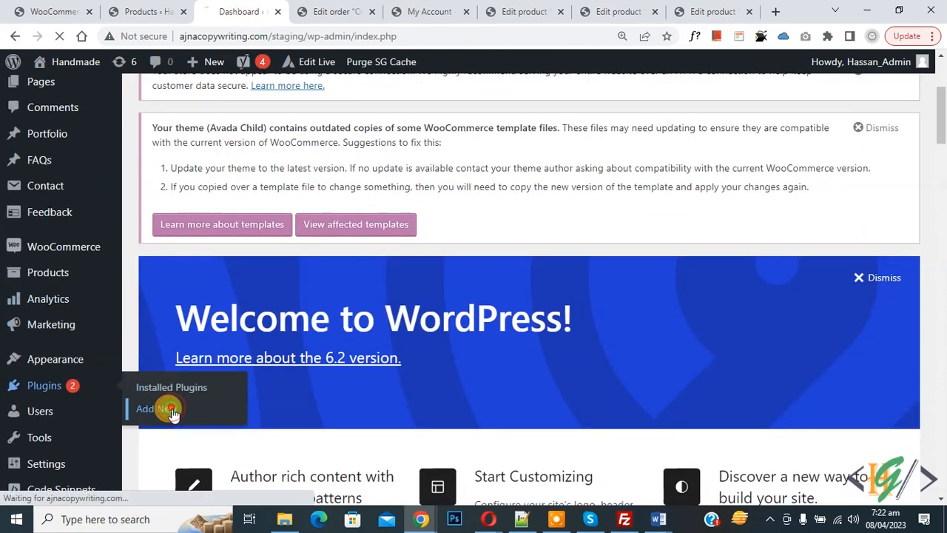
- Search the Add Plugins page for 'wpcode' and confirm WPCode shows as Active
left_click(151, 408)
type("wpcode")
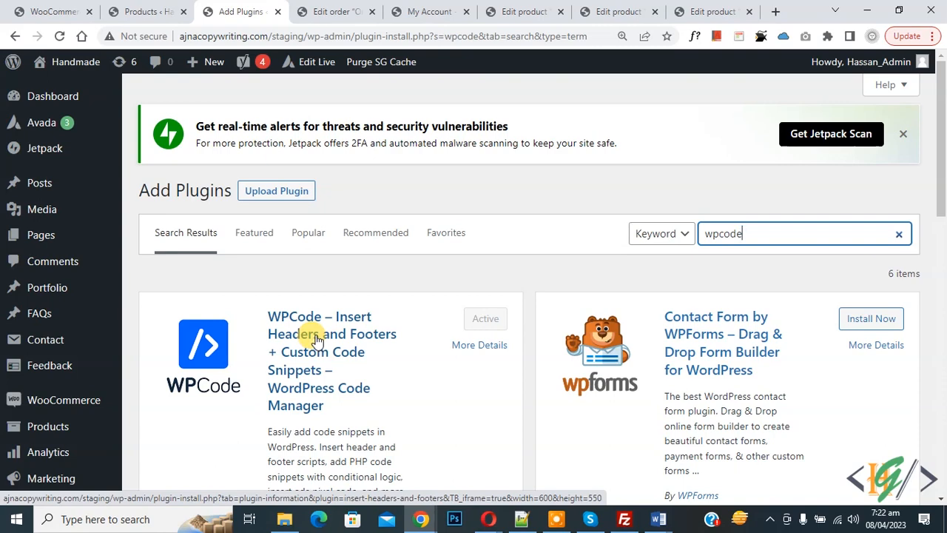
scroll("down", 3)
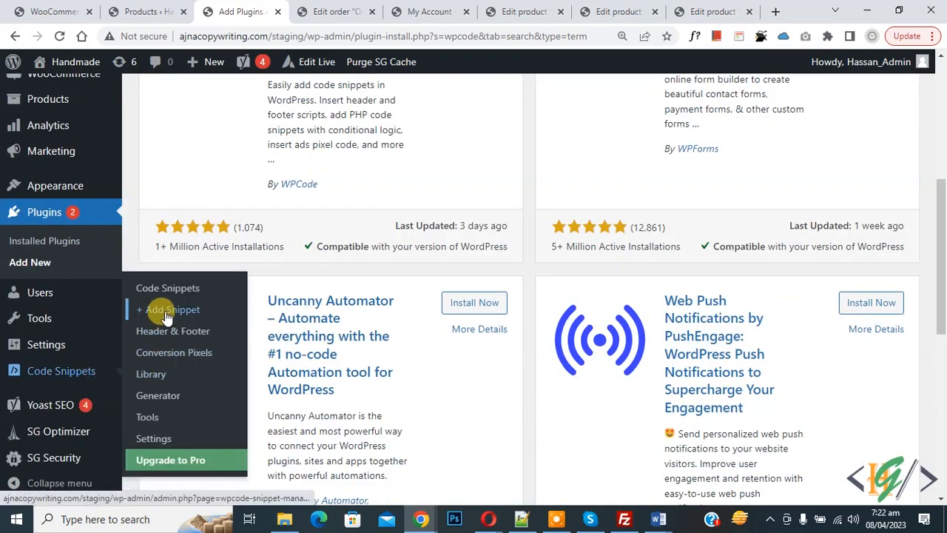
- Start a new WPCode snippet from the 'Add Your Custom Code' blank option
left_click(169, 309)
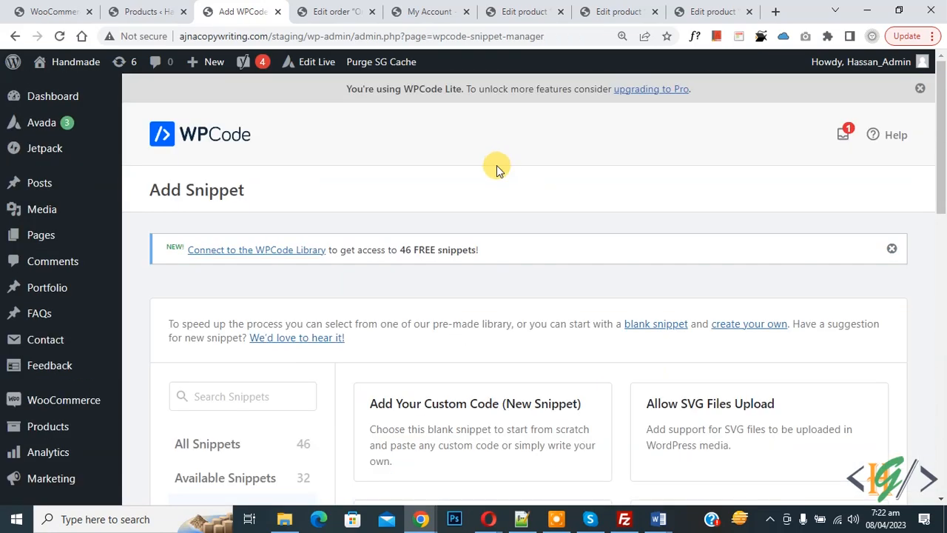
scroll("down", 3)
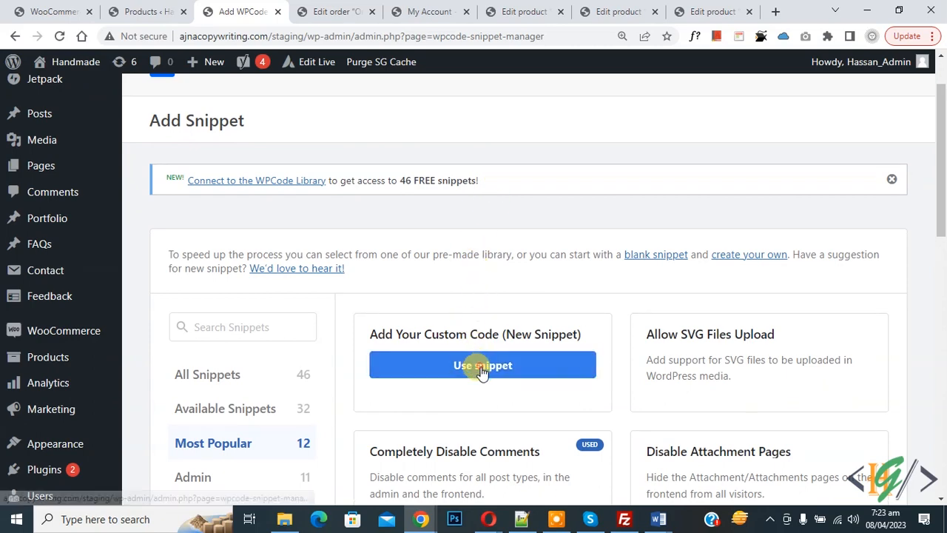
left_click(482, 364)
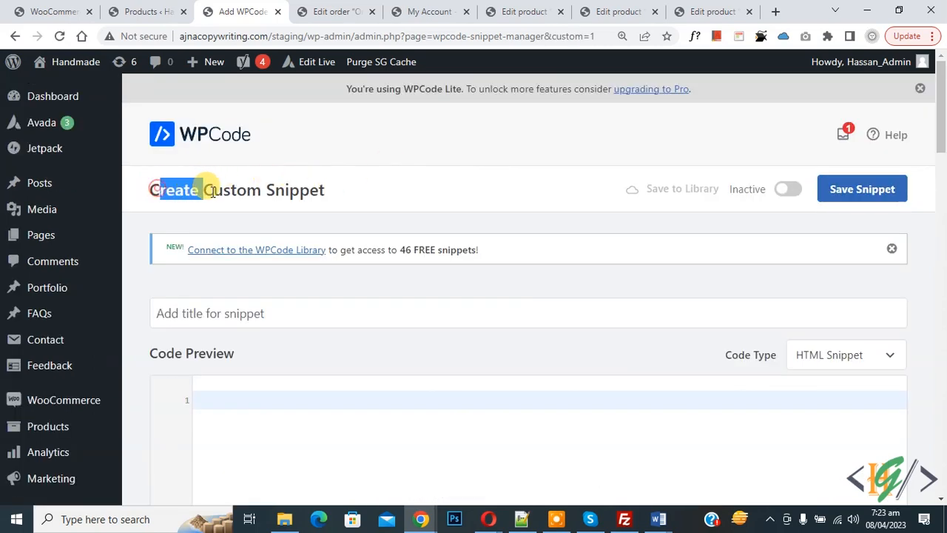
scroll("down", 3)
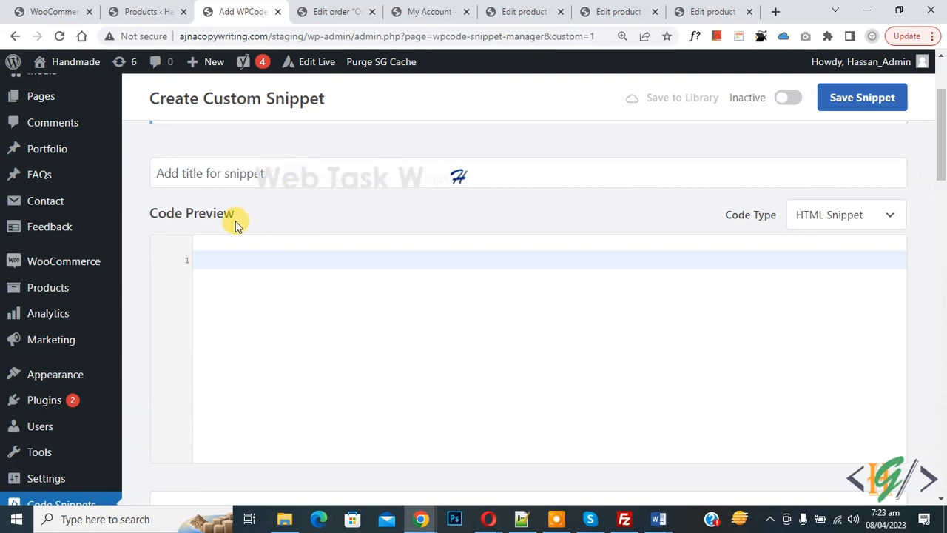
- Set the snippet's Code Type to PHP Snippet holding the 'Custom Status' registration code
left_click(843, 215)
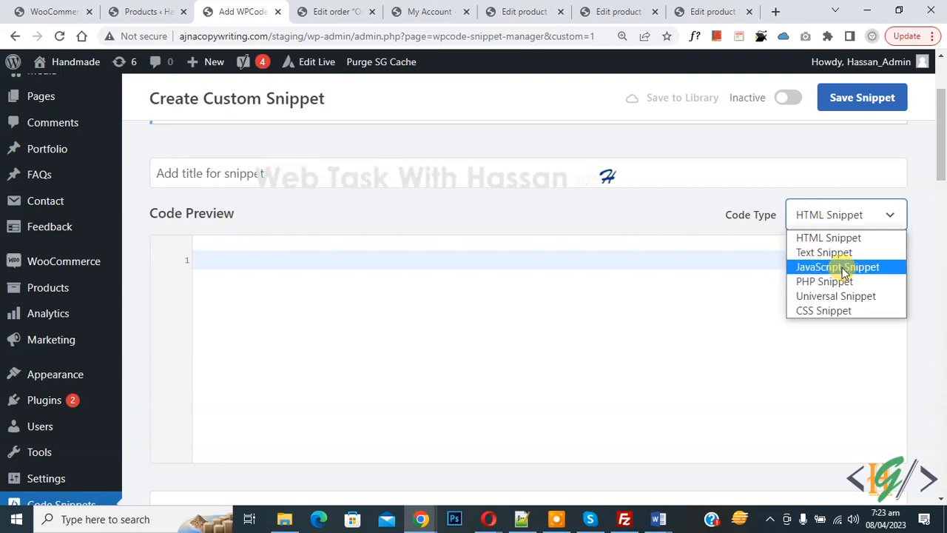
left_click(824, 281)
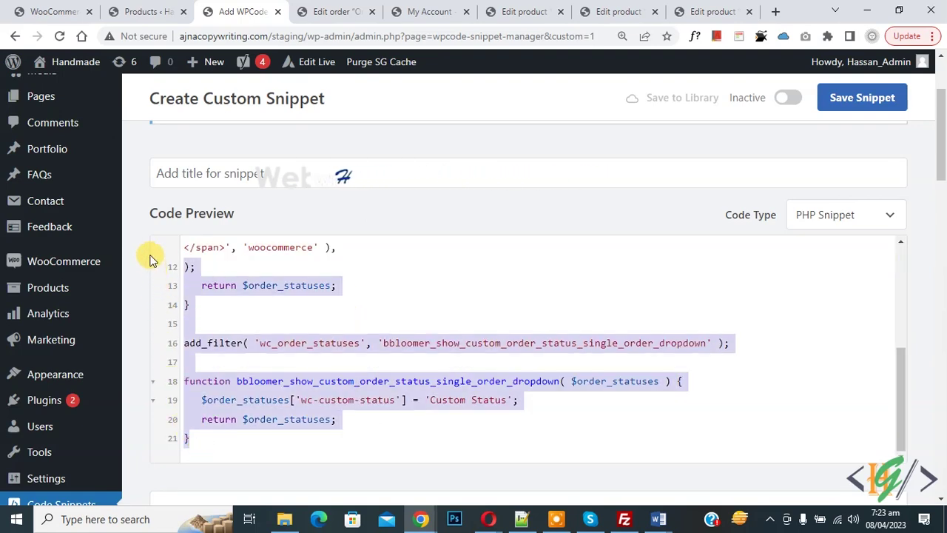
scroll("up", 3)
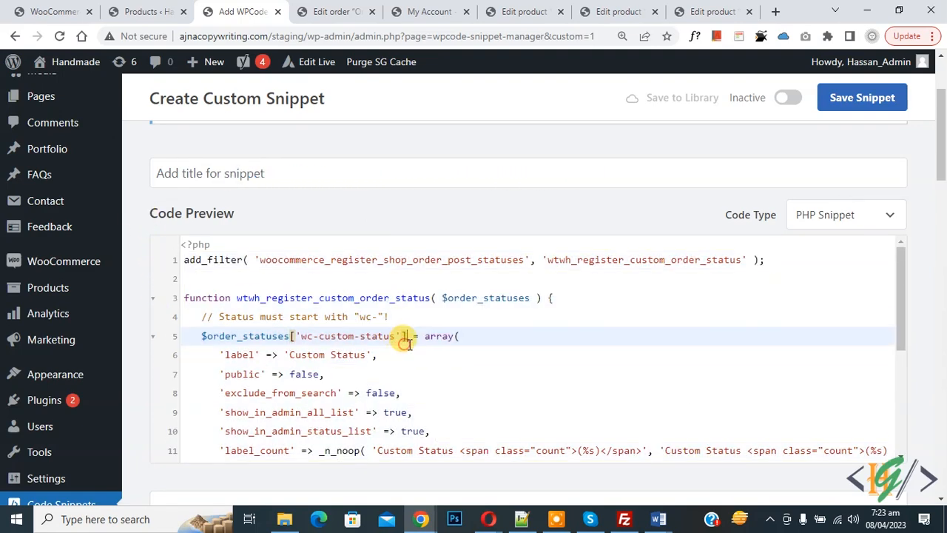
scroll("down", 3)
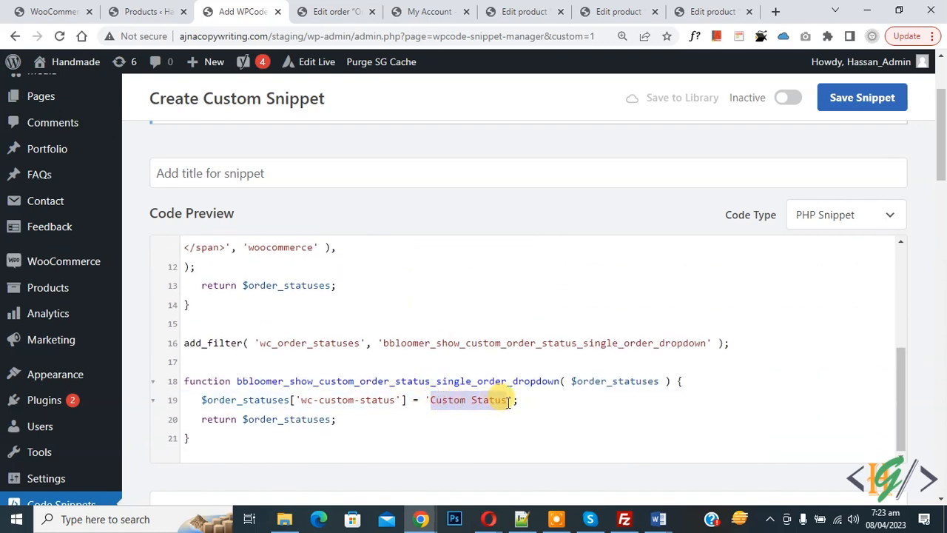
scroll("down", 3)
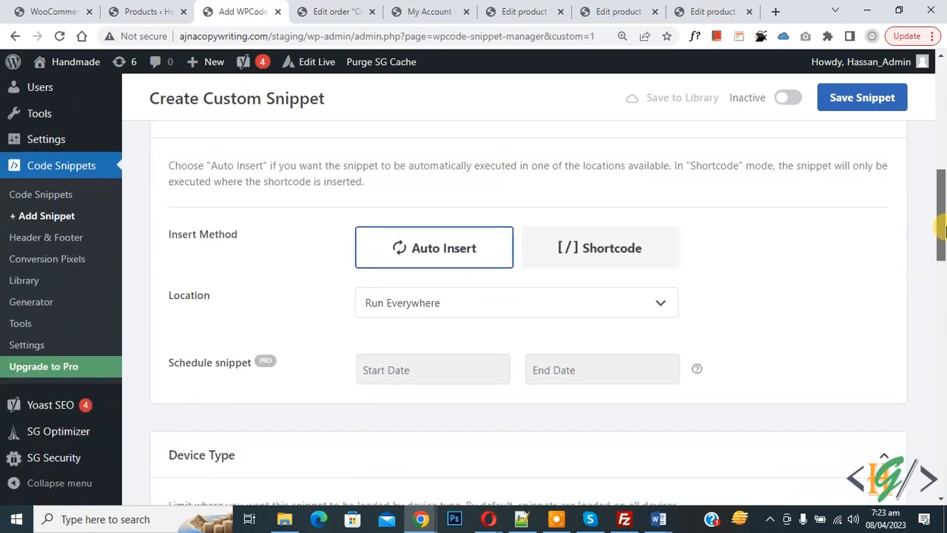
mouse_move(394, 309)
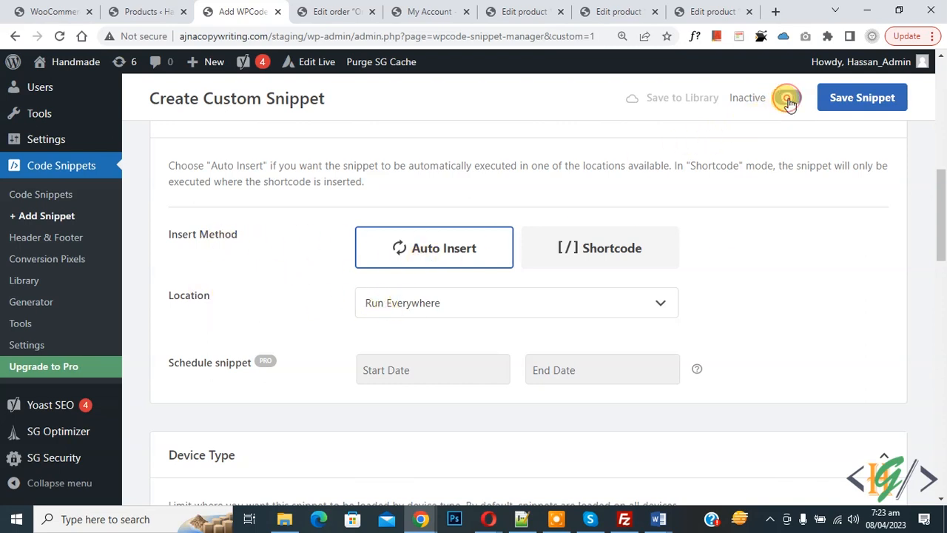
- Toggle the snippet to Active and save it, then return to order #2879's edit page
left_click(861, 98)
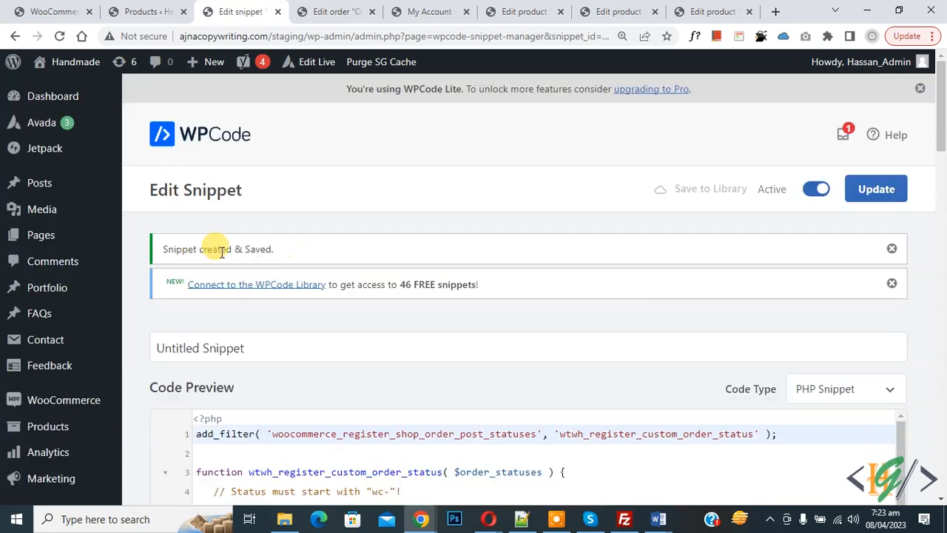
mouse_move(817, 228)
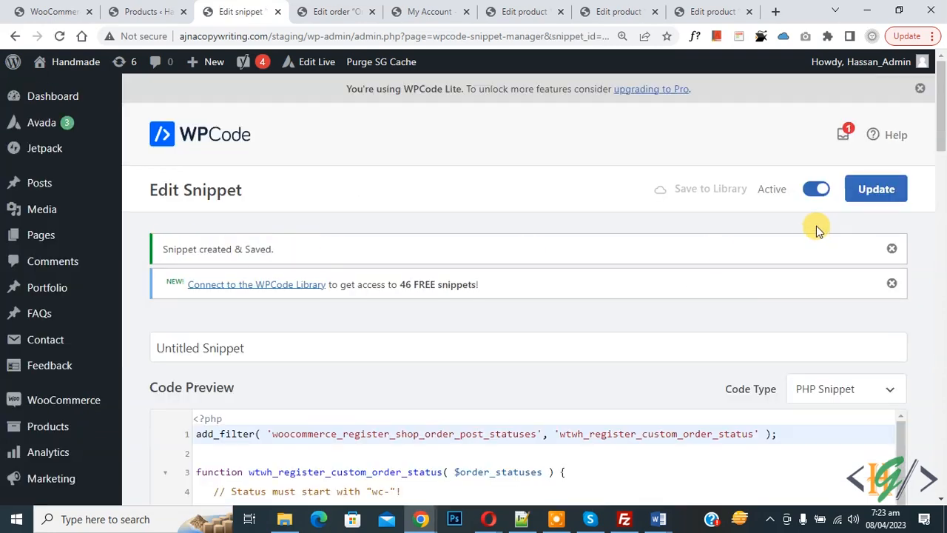
scroll("down", 3)
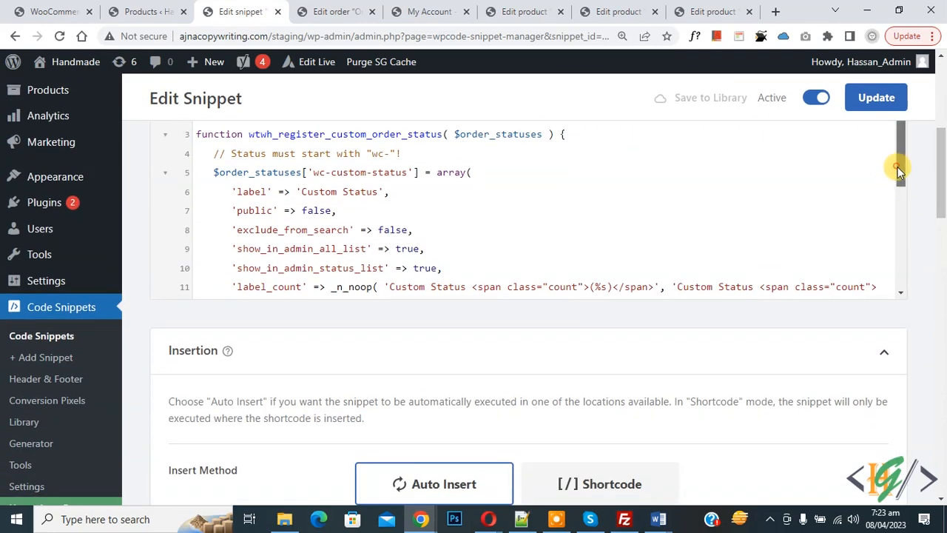
scroll("down", 3)
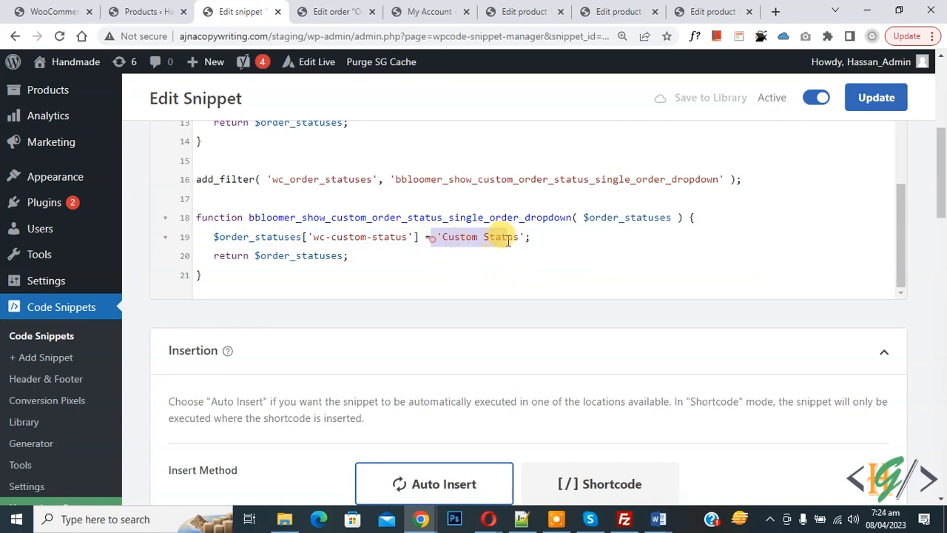
left_click(334, 12)
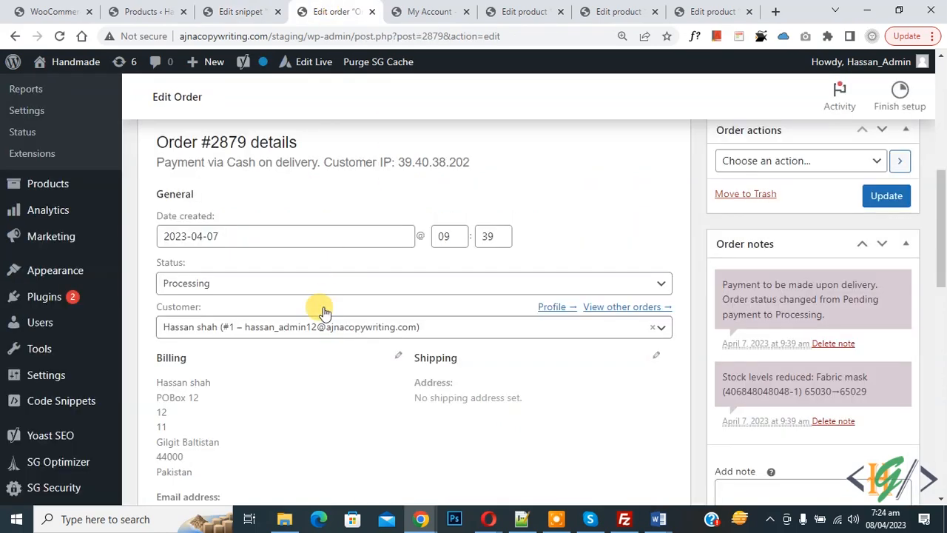
- Reload order #2879's edit page so the new status appears in the Status dropdown
left_click(413, 282)
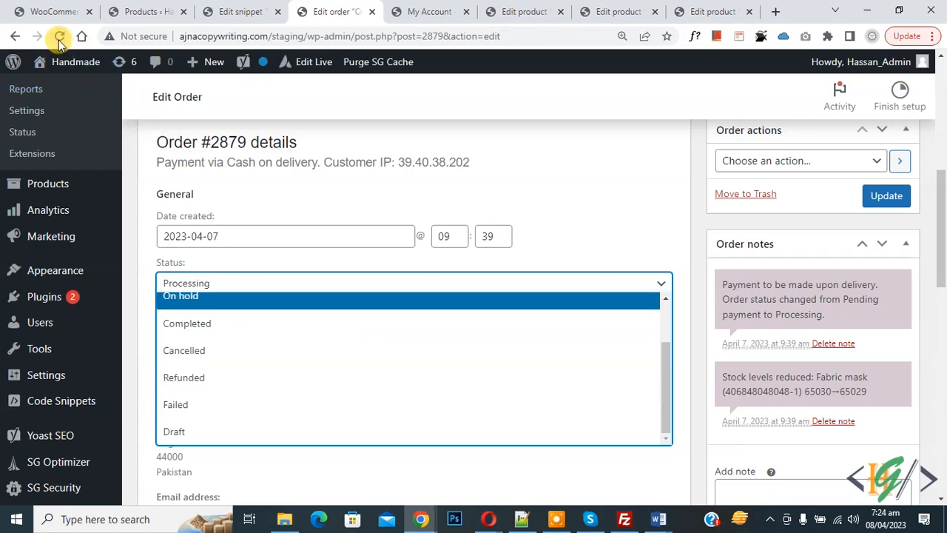
left_click(59, 36)
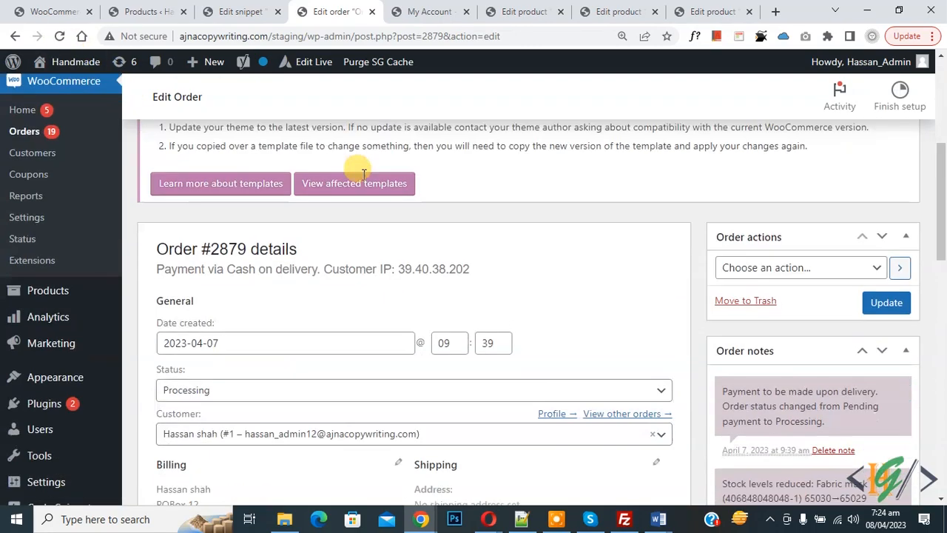
scroll("down", 3)
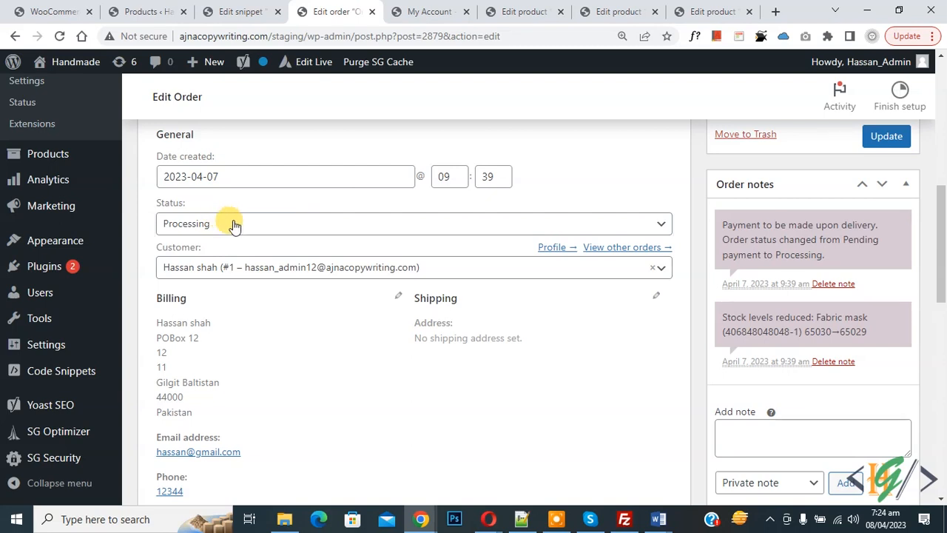
left_click(412, 222)
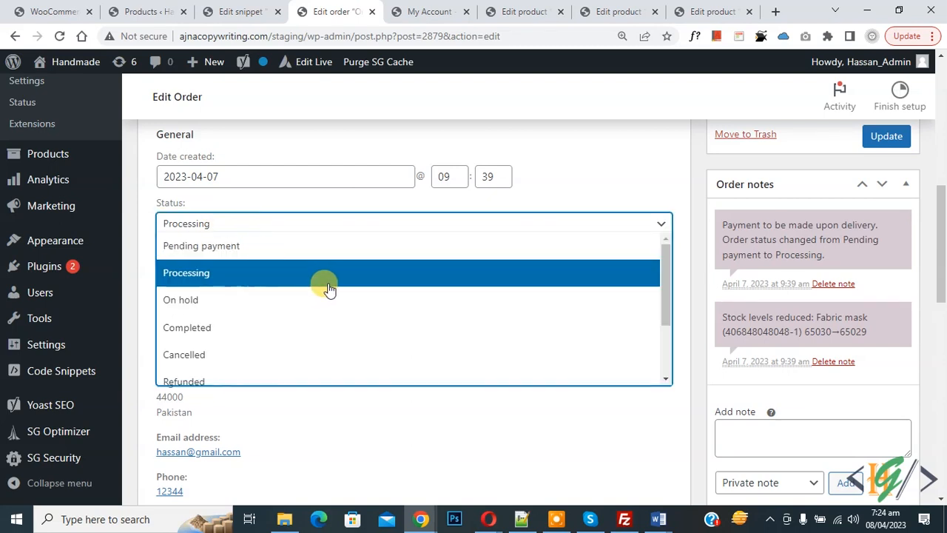
- Set order #2879's status to Custom Status and update the order
scroll("down", 3)
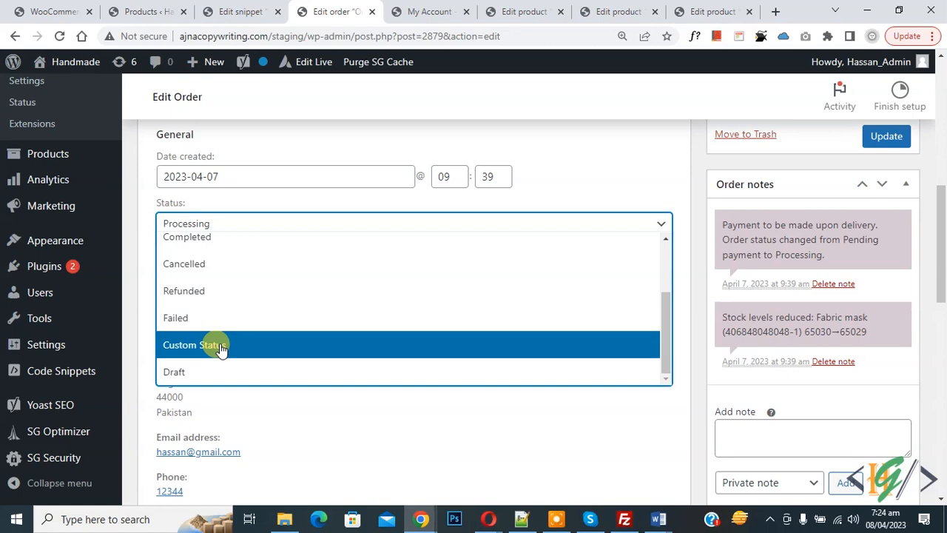
left_click(194, 344)
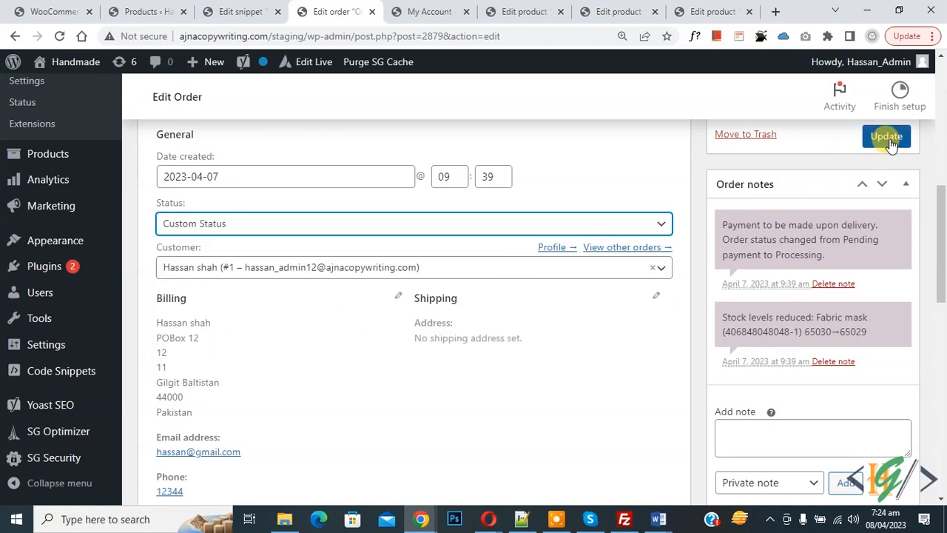
left_click(885, 136)
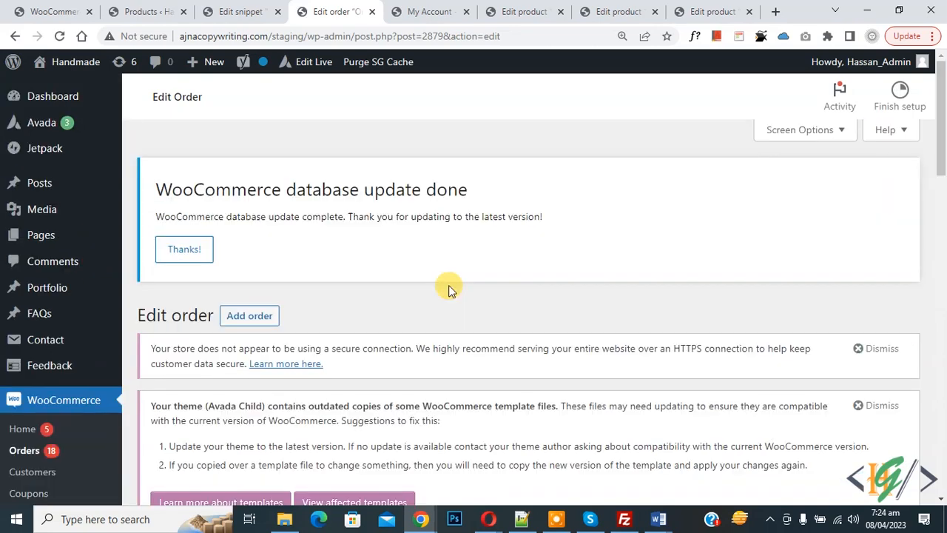
- Show the WooCommerce Orders list with order #2879 carrying the Custom Status badge
left_click(23, 450)
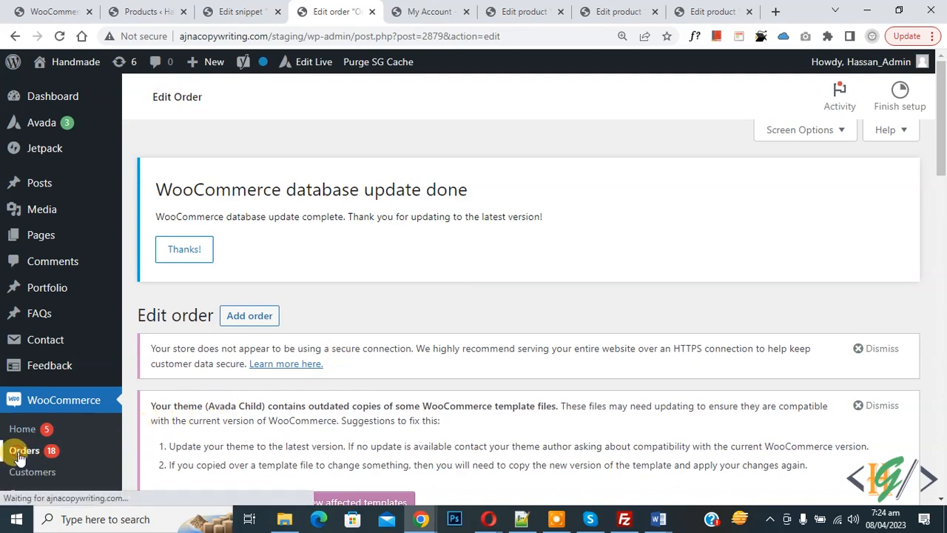
left_click(23, 449)
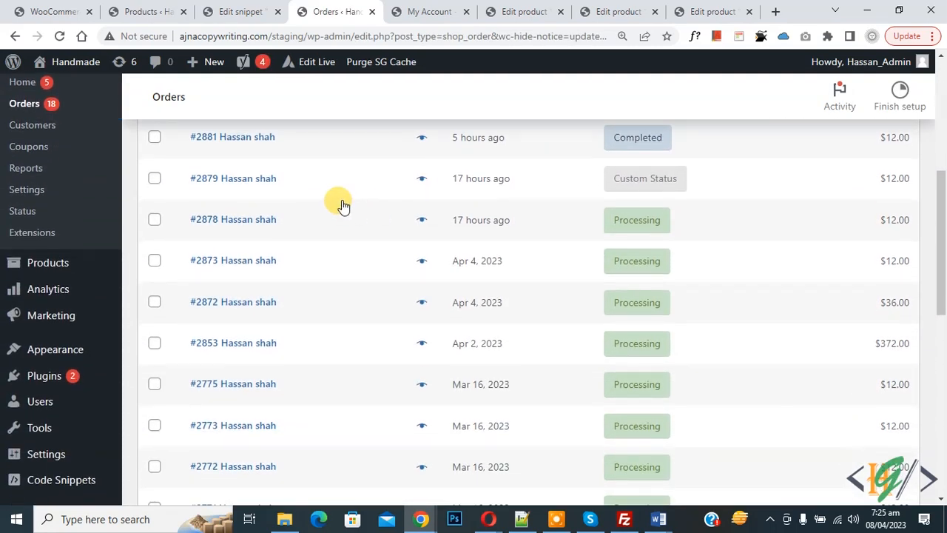
scroll("up", 3)
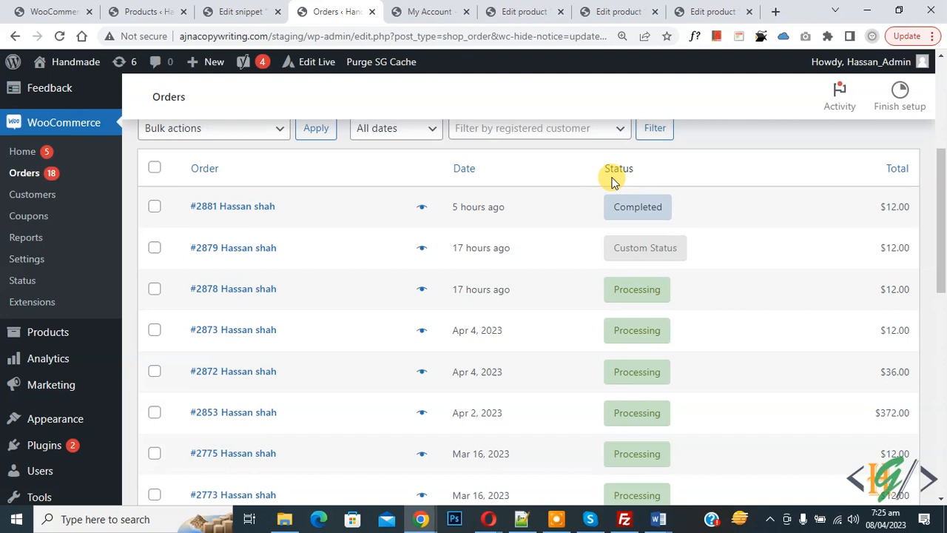
mouse_move(694, 257)
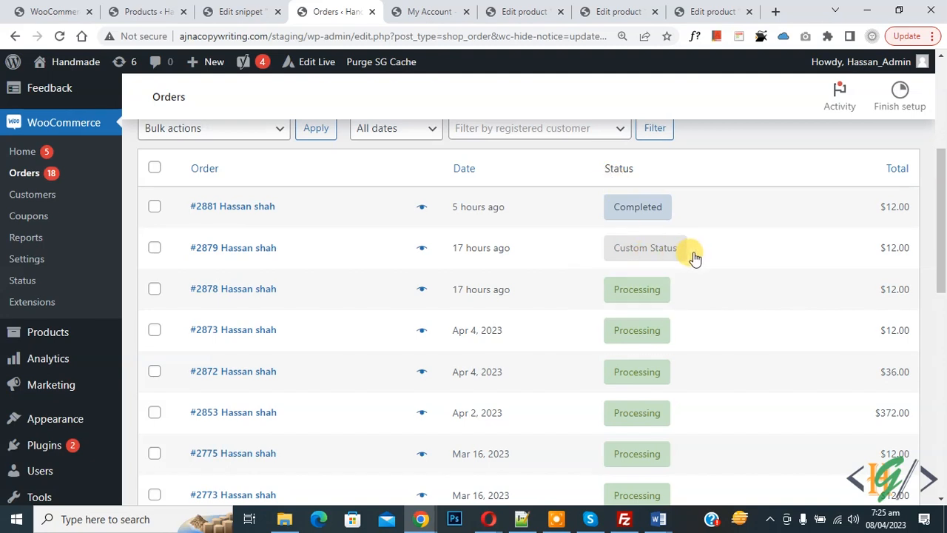
mouse_move(486, 248)
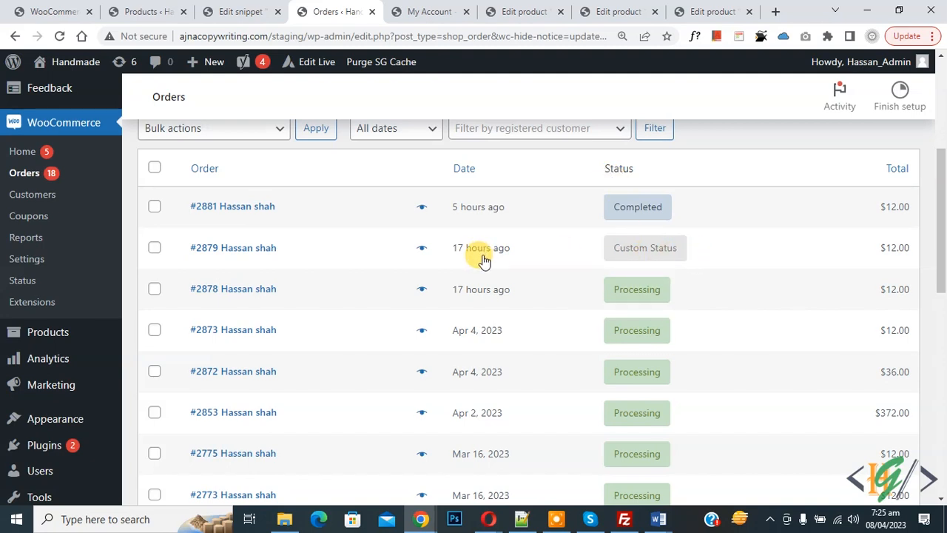